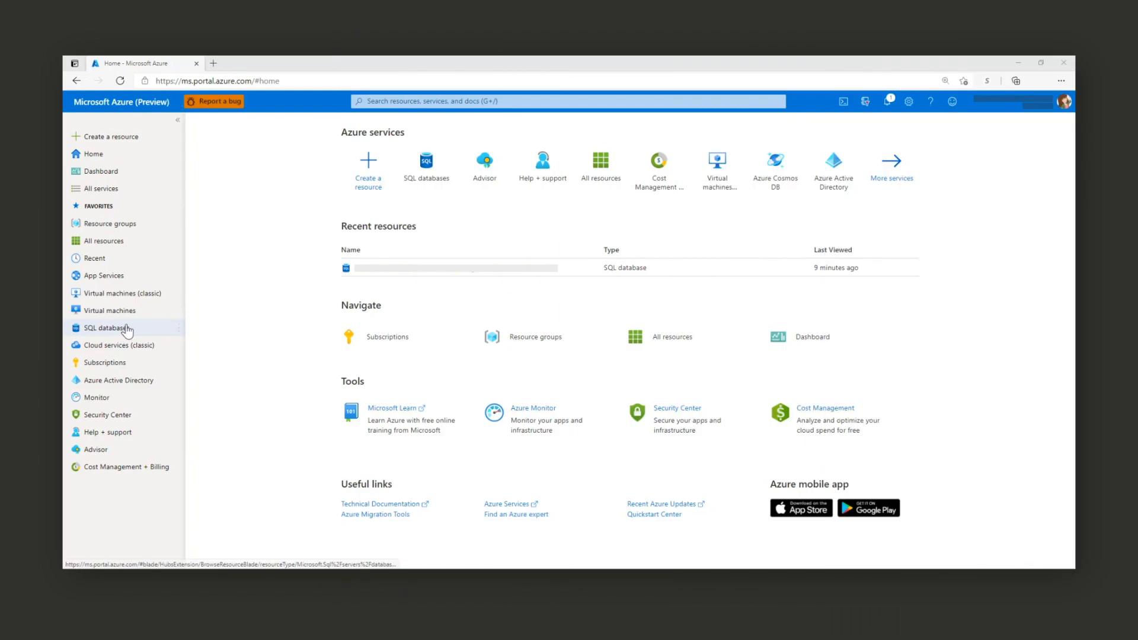
- Review demoworkload000's Performance overview, Performance recommendations and Query Performance Insight pages
left_click(105, 328)
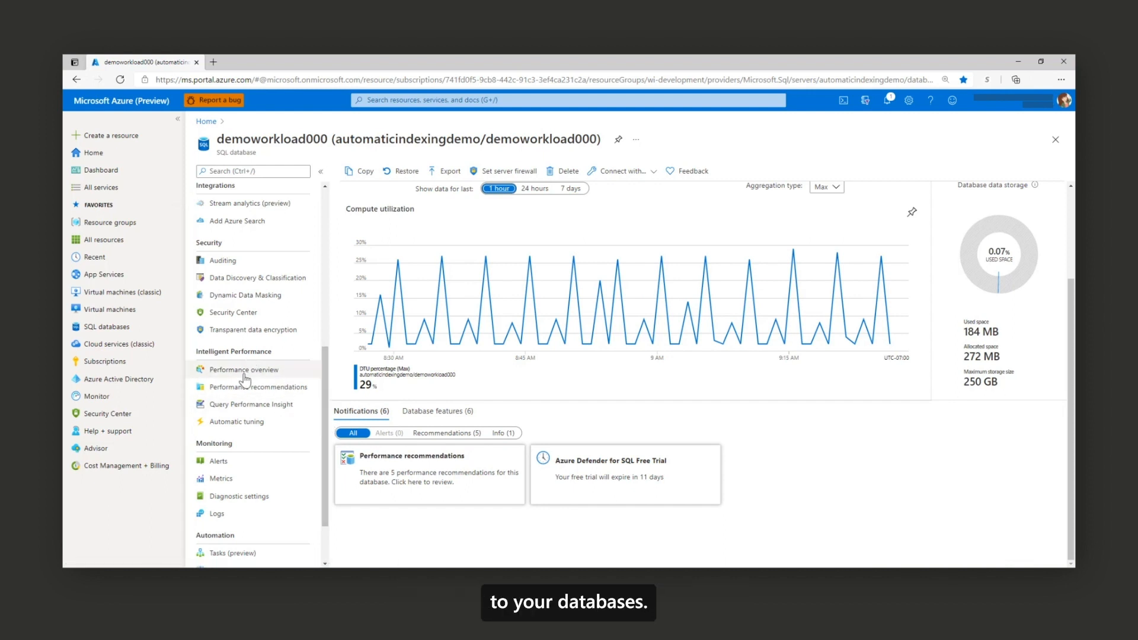
left_click(244, 370)
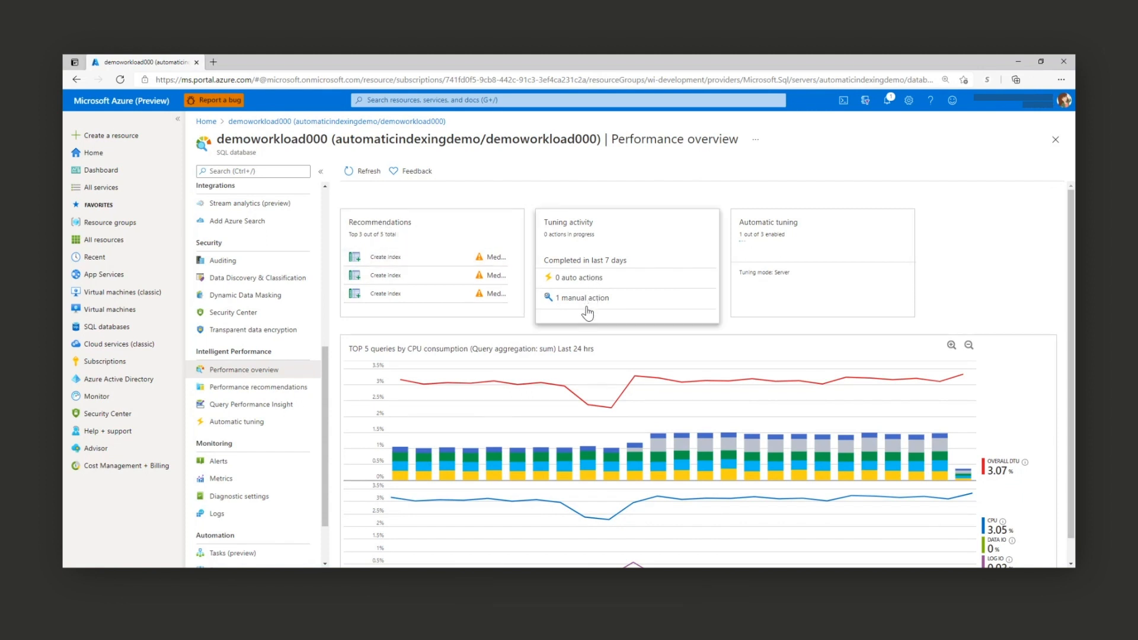
left_click(254, 386)
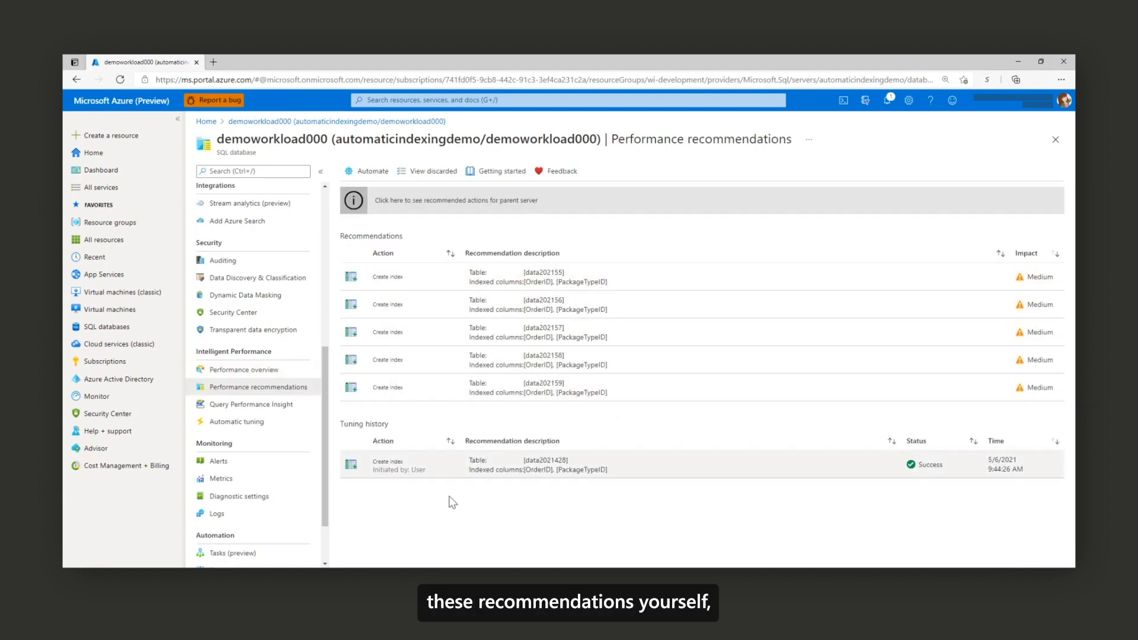
left_click(251, 404)
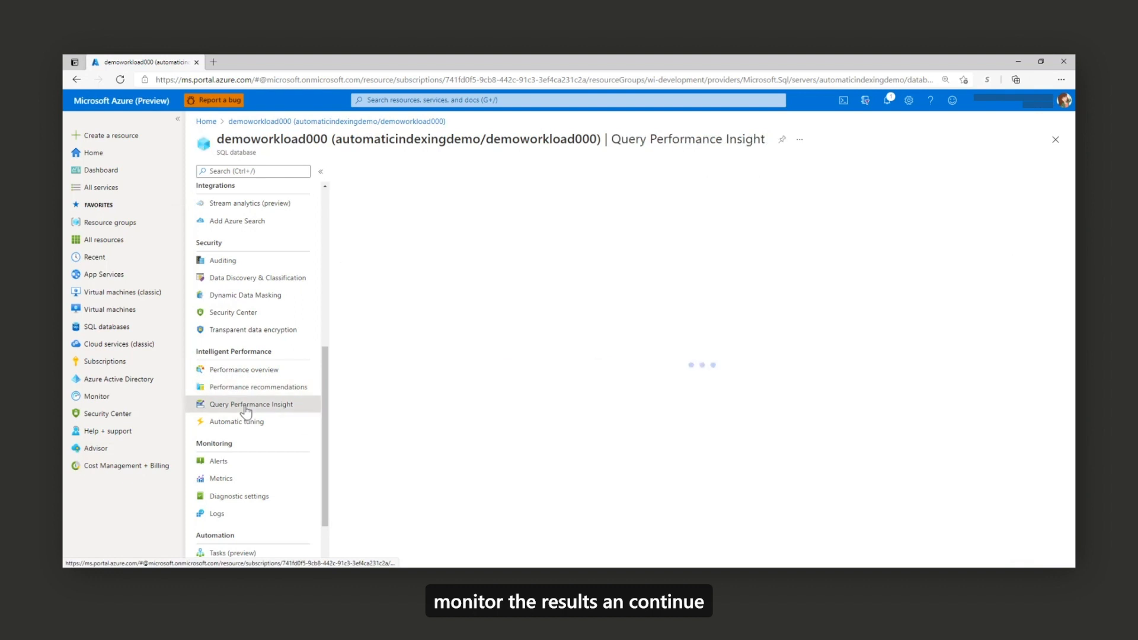
left_click(251, 404)
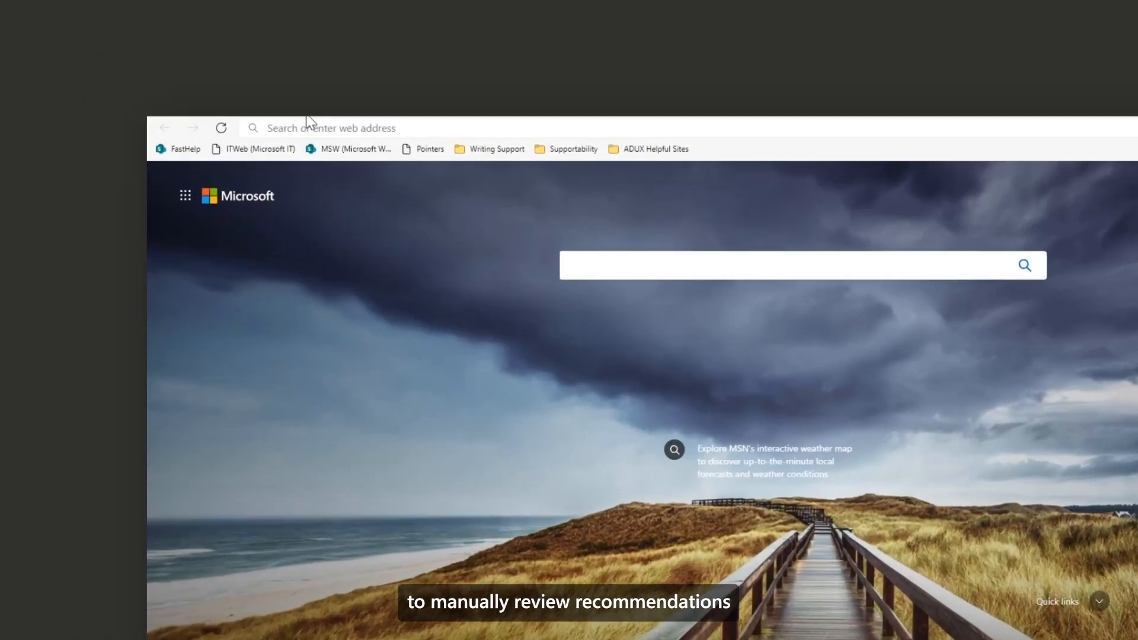
left_click(331, 128)
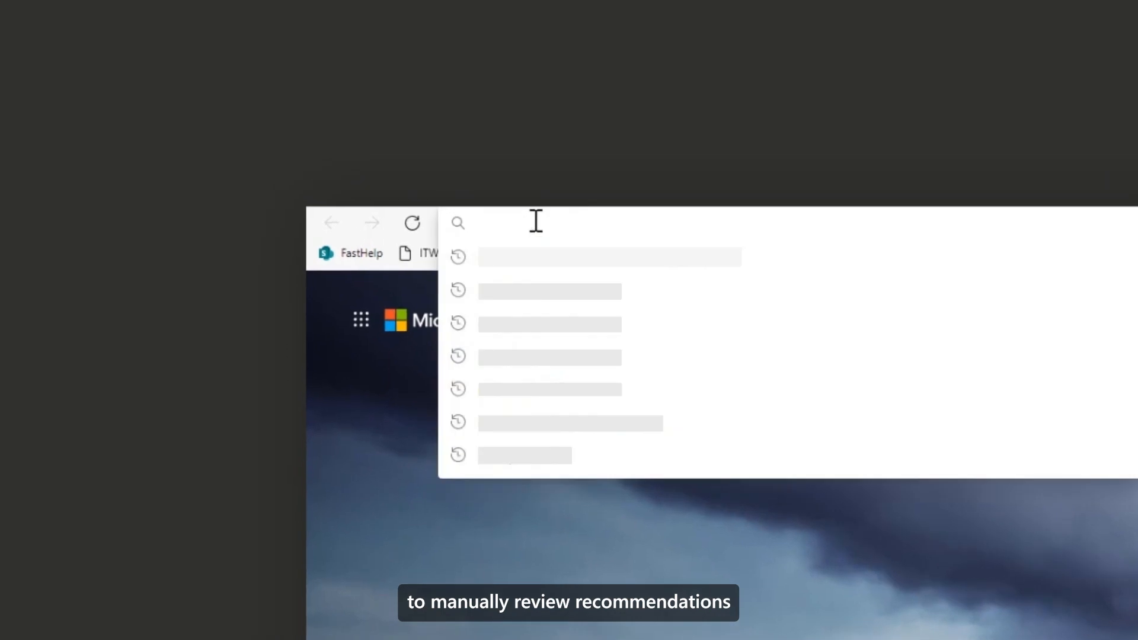
type("https://ms.portal.azure.com/#home")
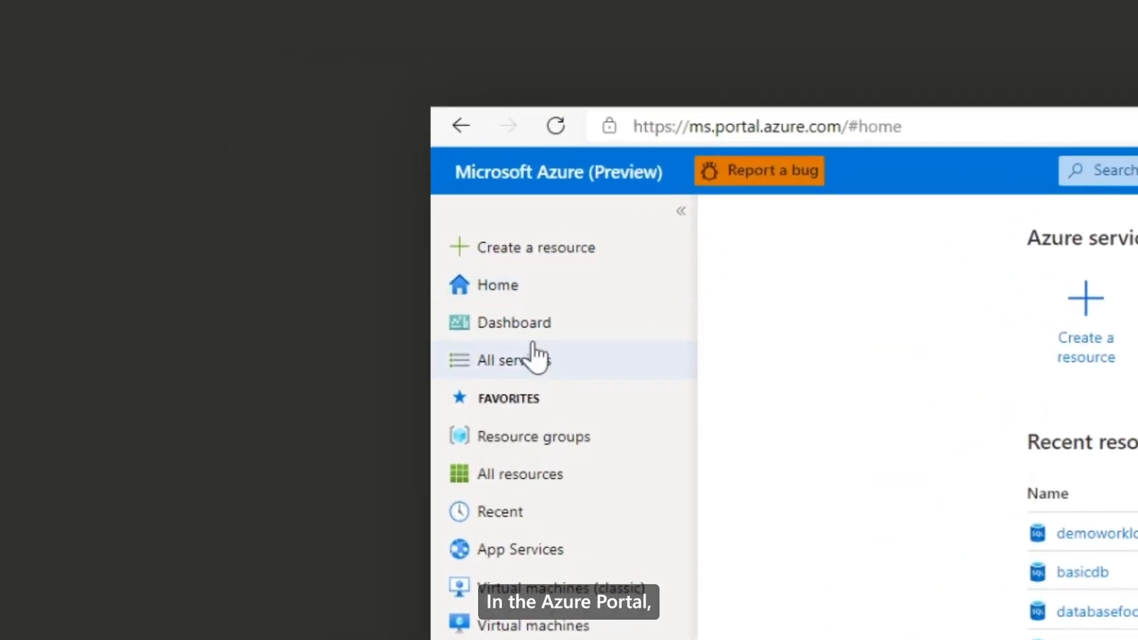
left_click(515, 360)
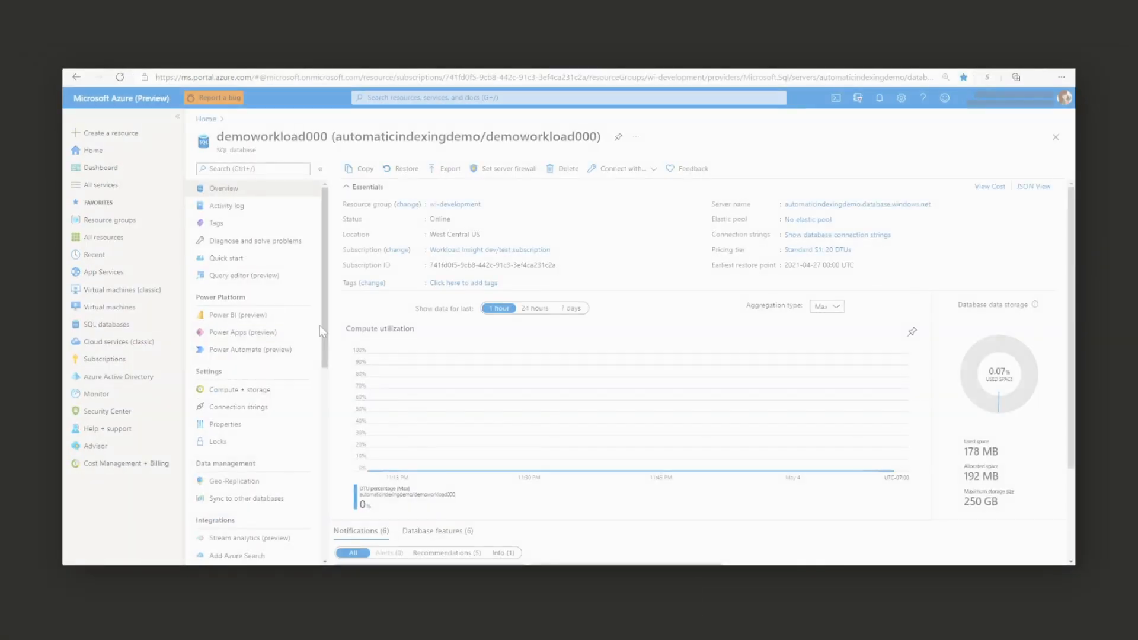
- Show demoworkload000's Performance recommendations sorted by Impact with medium impact first
scroll("down", 3)
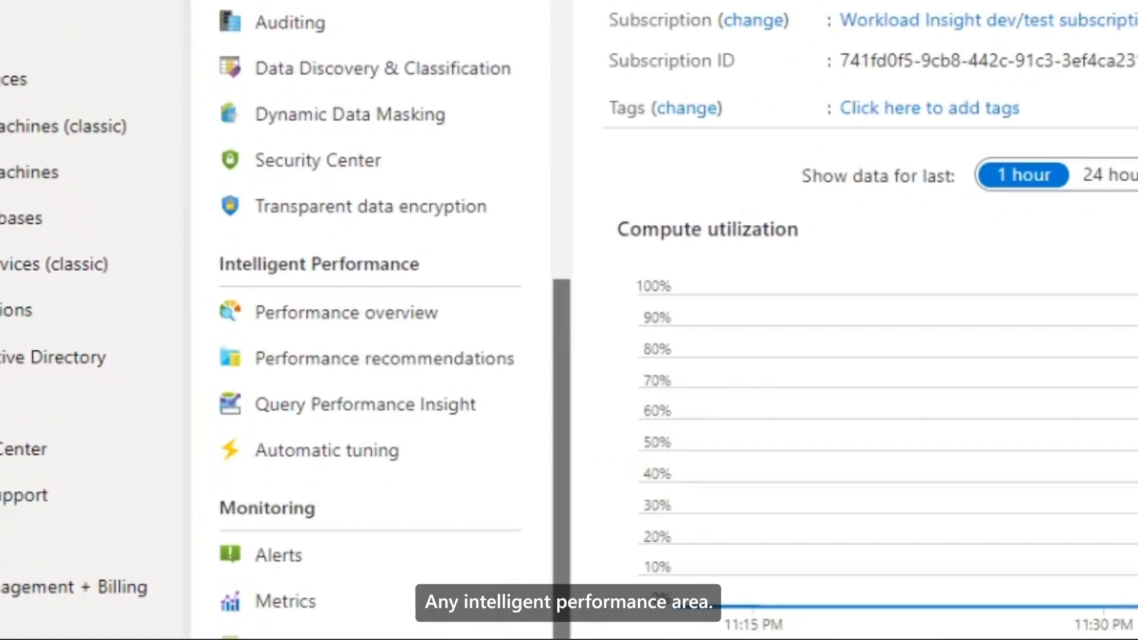
scroll("down", 3)
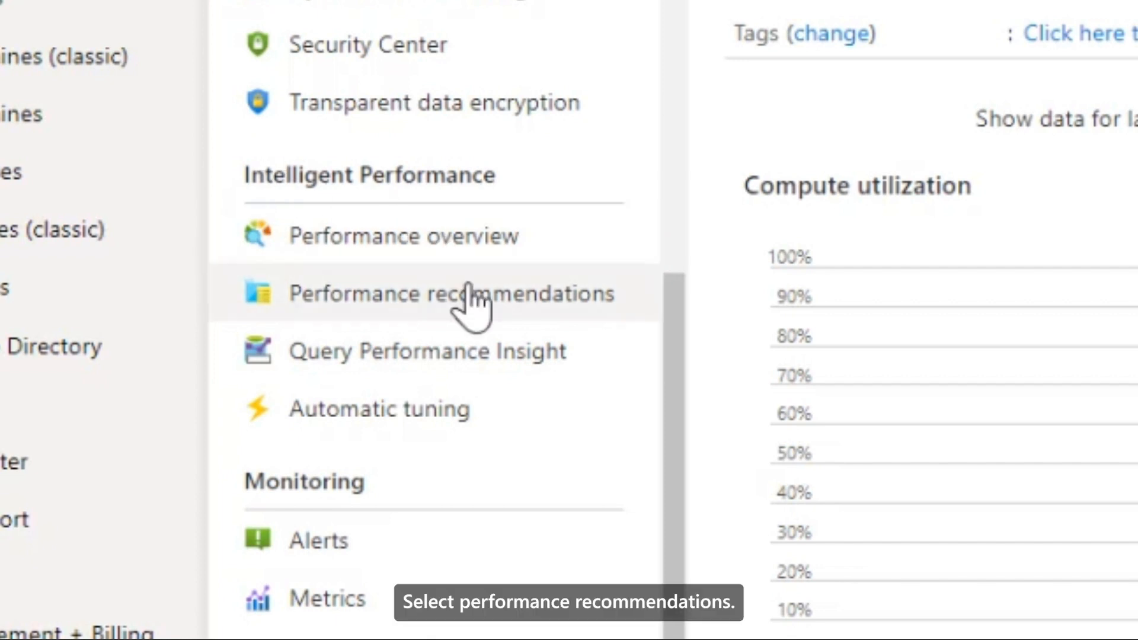
left_click(256, 361)
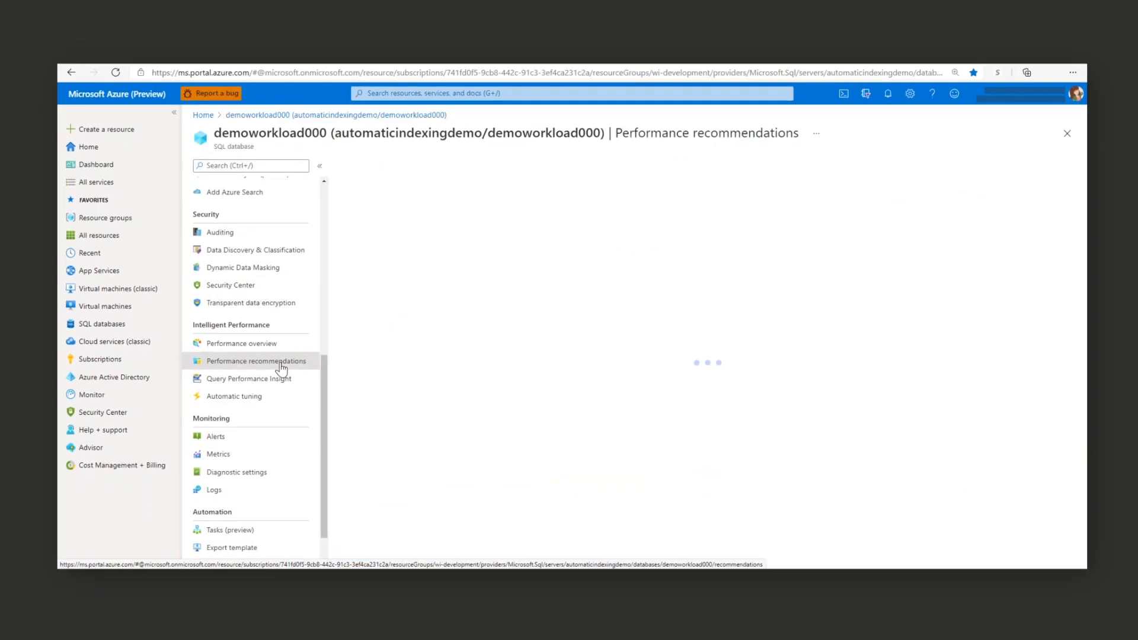
left_click(256, 360)
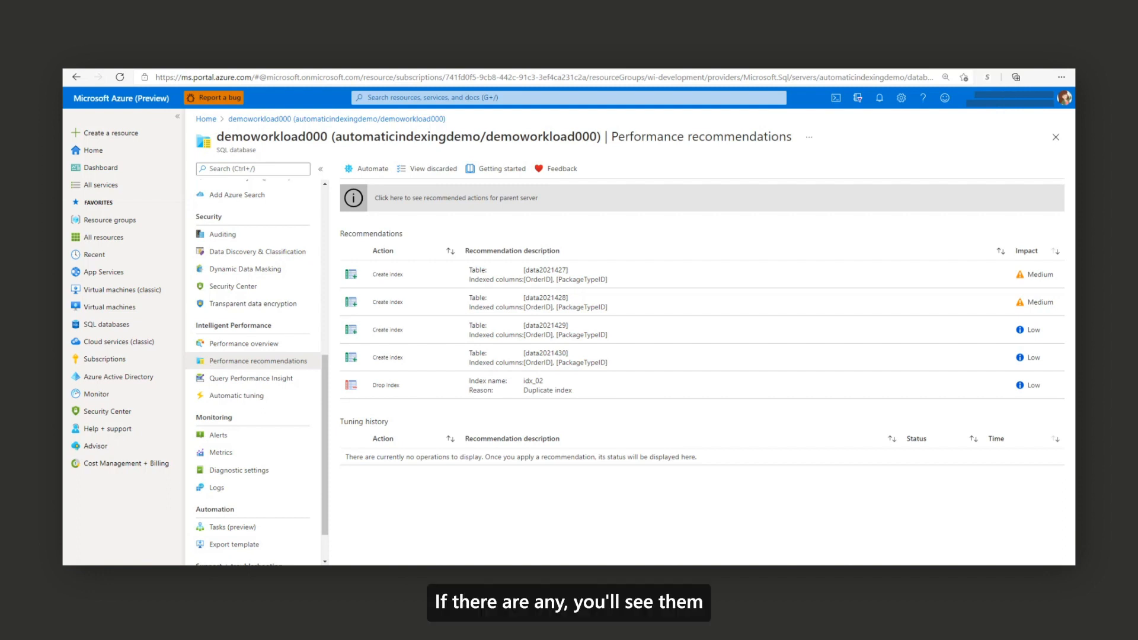
mouse_move(632, 496)
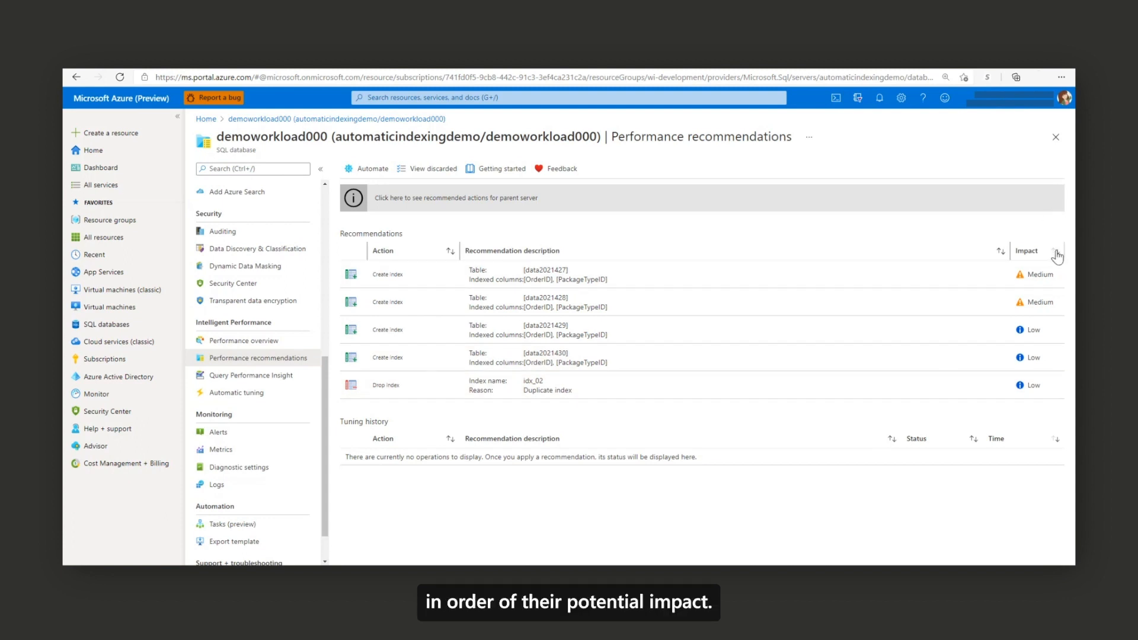
left_click(1057, 250)
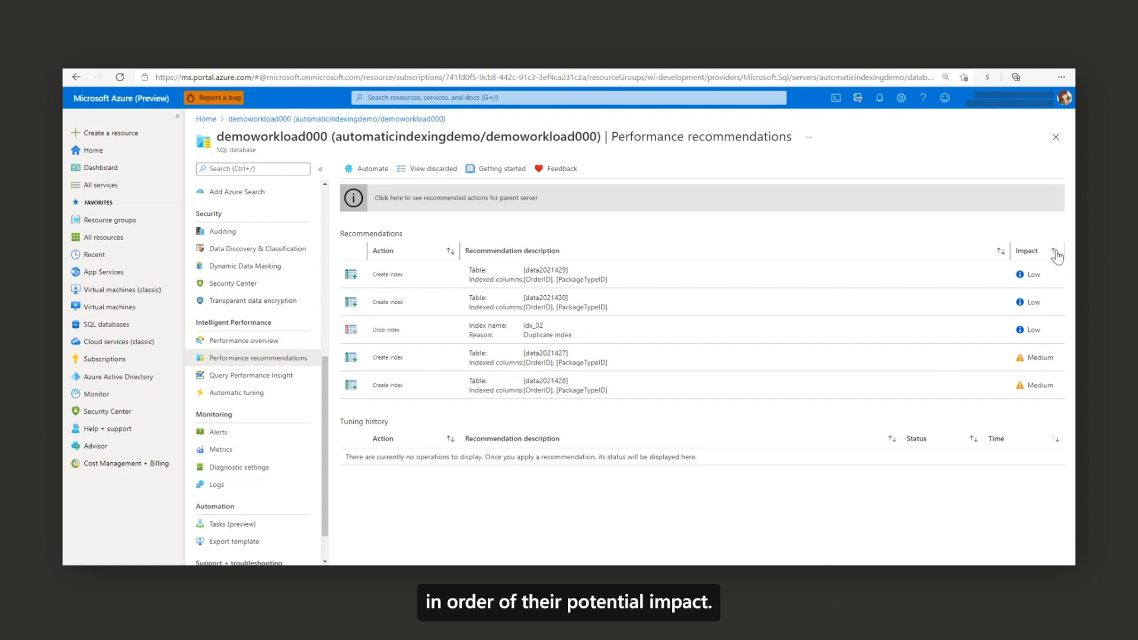
left_click(1057, 250)
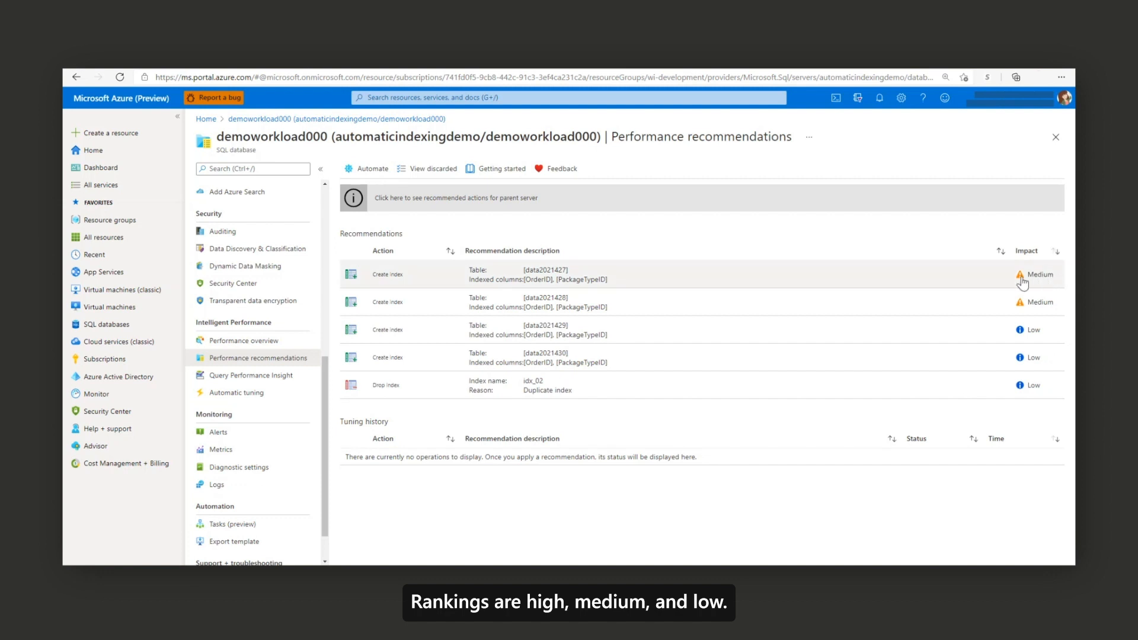
mouse_move(590, 289)
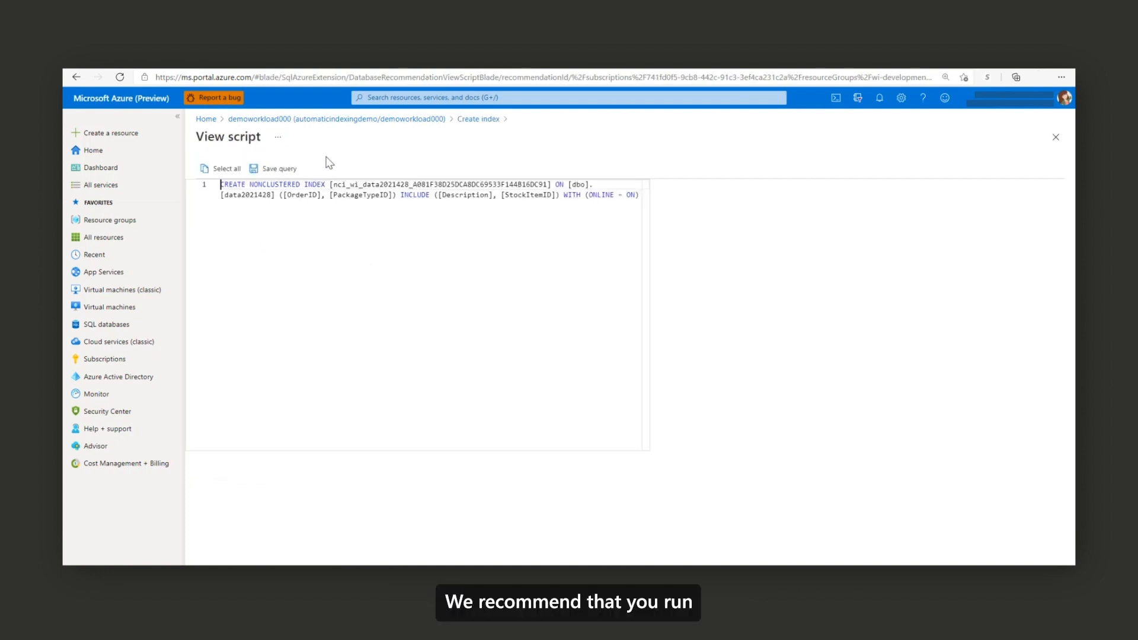
- View the data2021427 Create index recommendation's CREATE NONCLUSTERED INDEX script and return to its details
left_click(1055, 136)
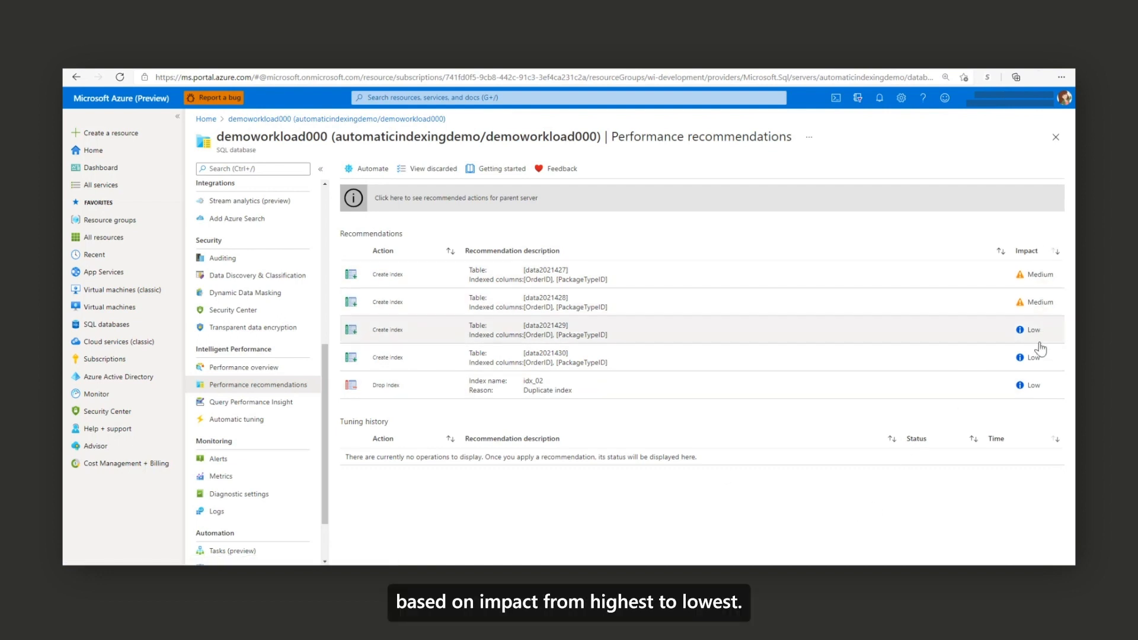
mouse_move(1035, 399)
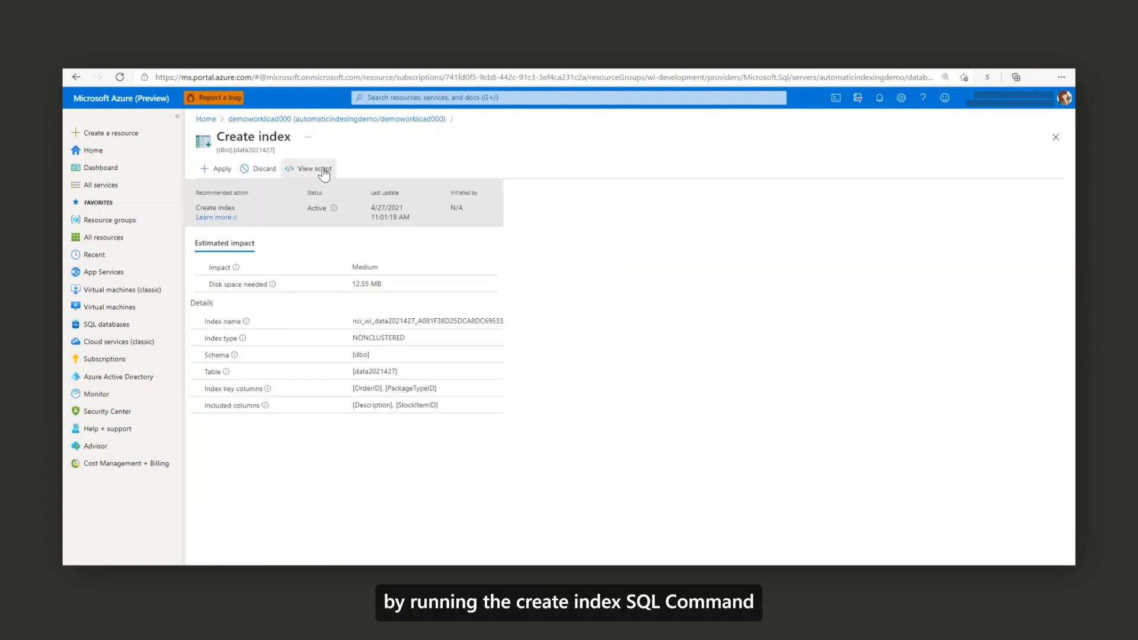
left_click(312, 168)
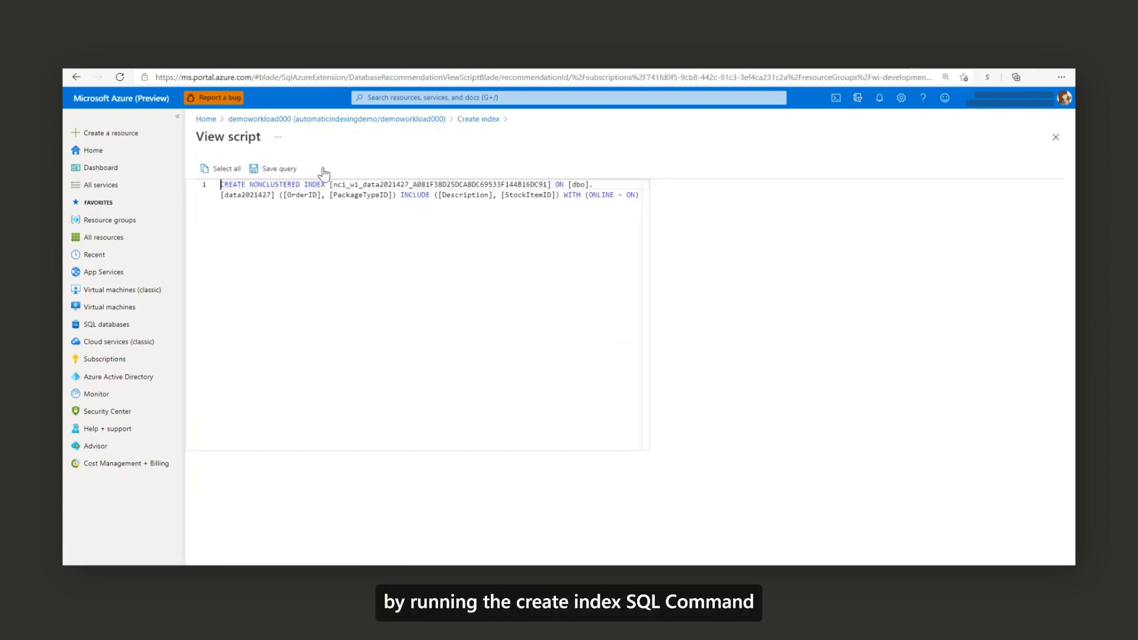
left_click(1055, 137)
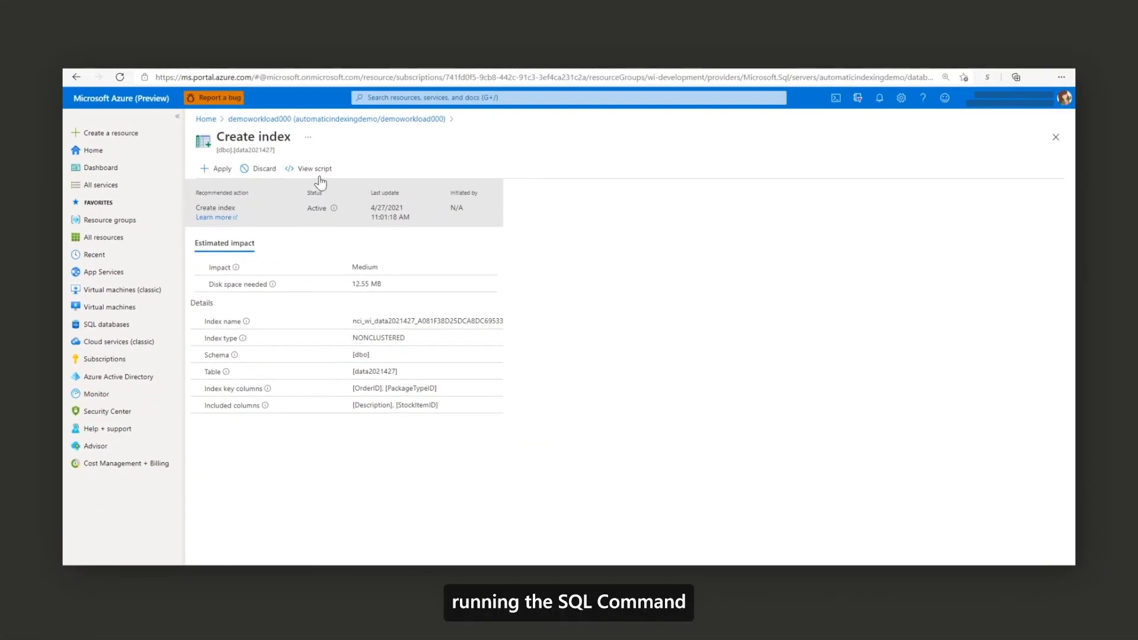
left_click(313, 168)
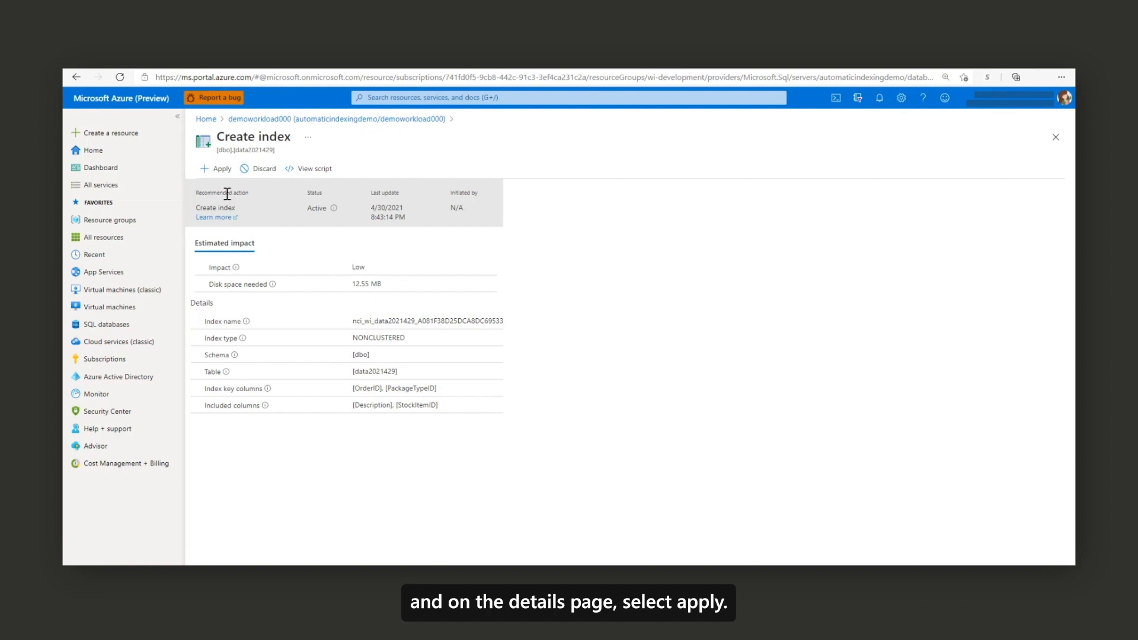
- Apply the data2021429 Create index recommendation, then cancel it while still pending
left_click(220, 169)
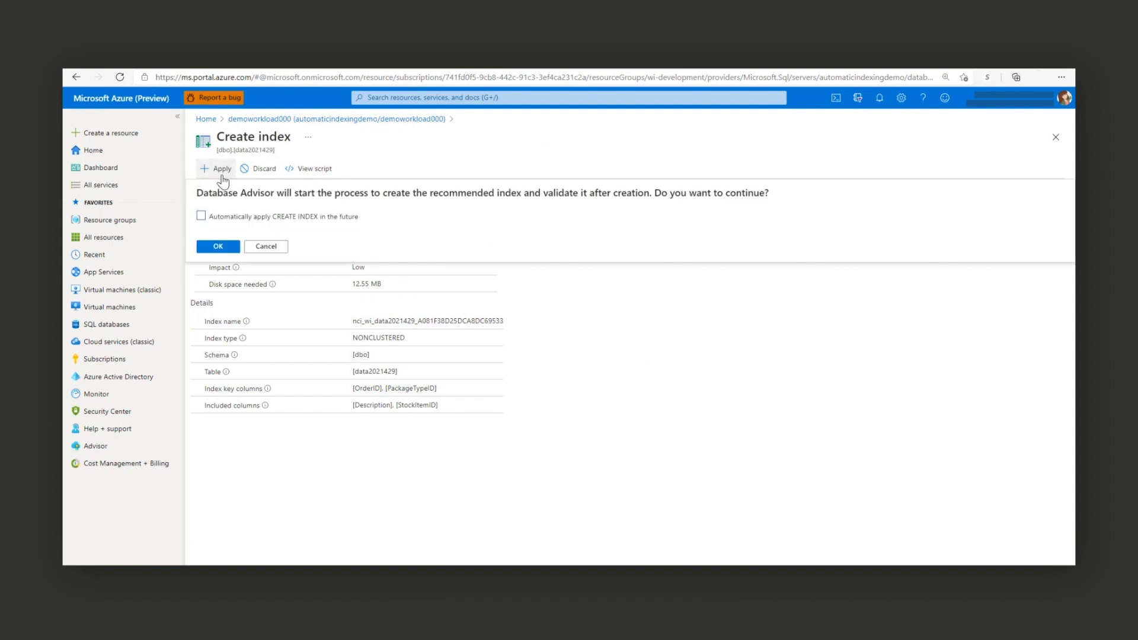
left_click(218, 247)
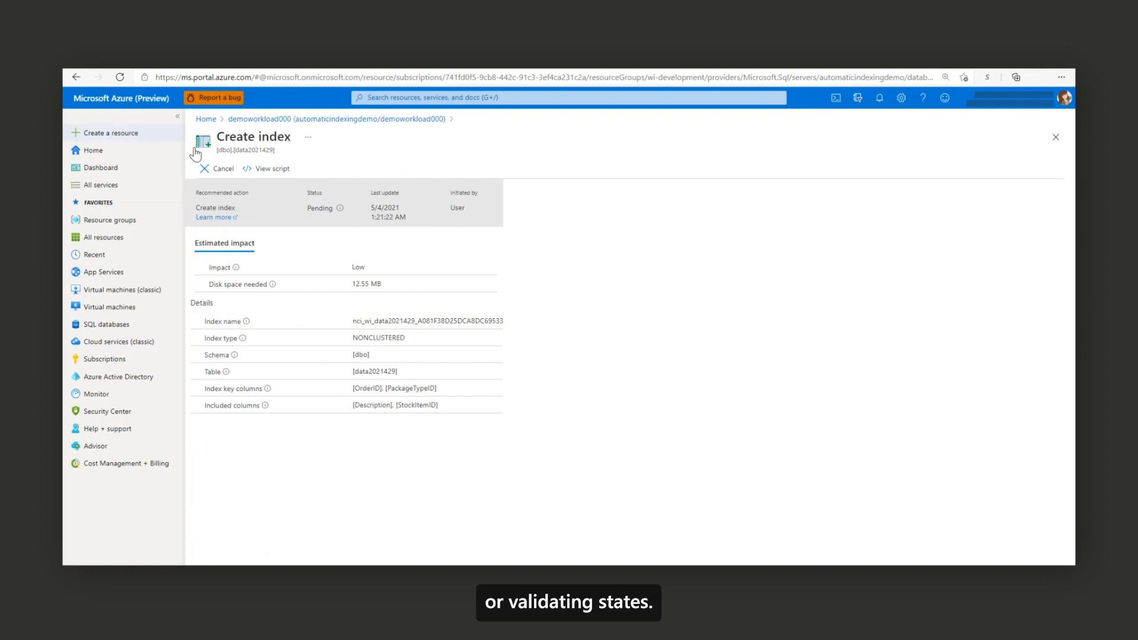
left_click(223, 168)
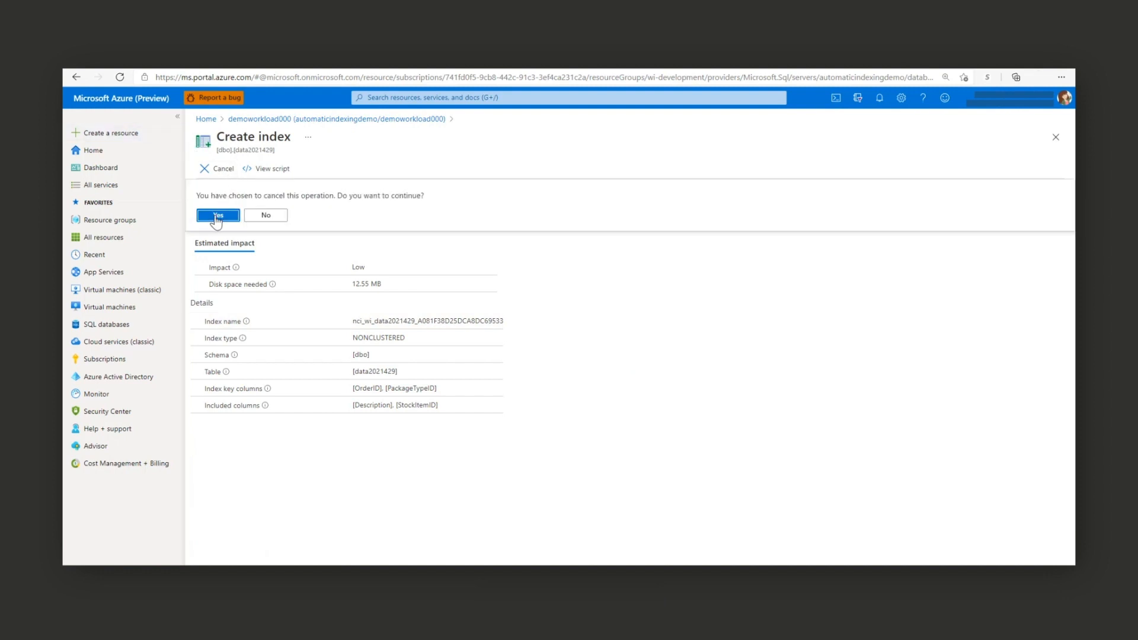
left_click(217, 215)
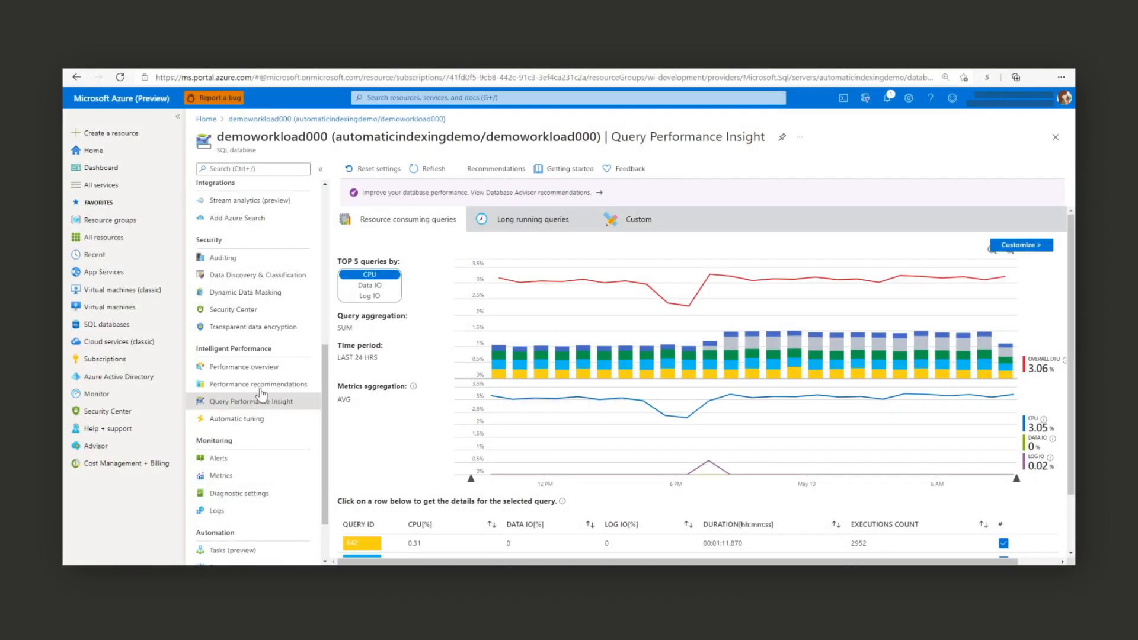
- Revert the applied data2021428 index from Tuning history, citing value not high enough
left_click(260, 384)
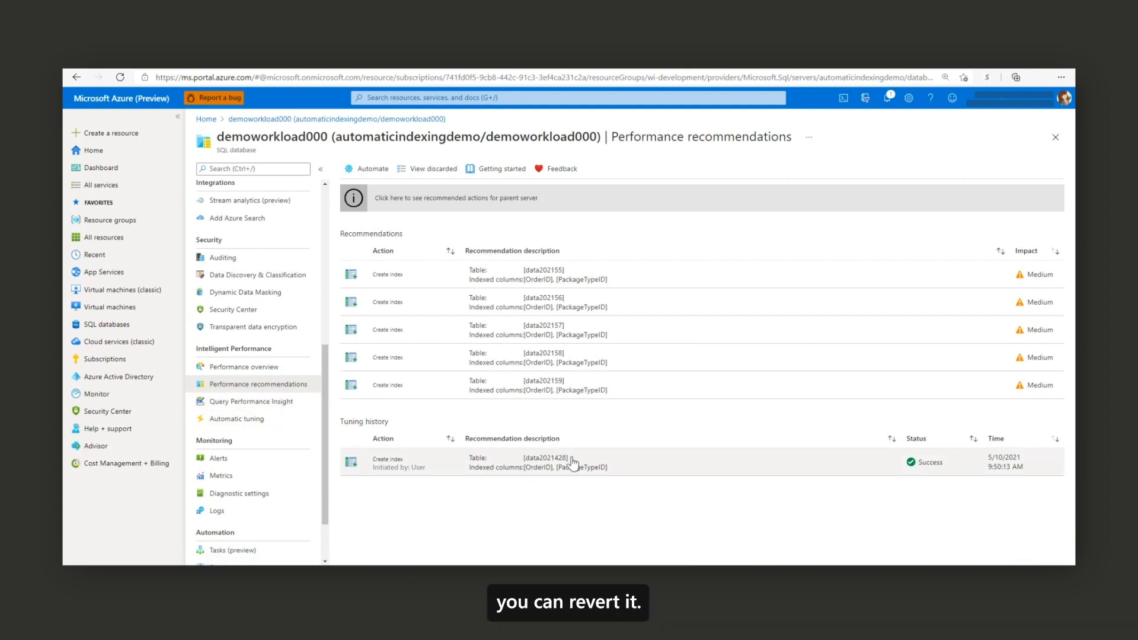
left_click(509, 463)
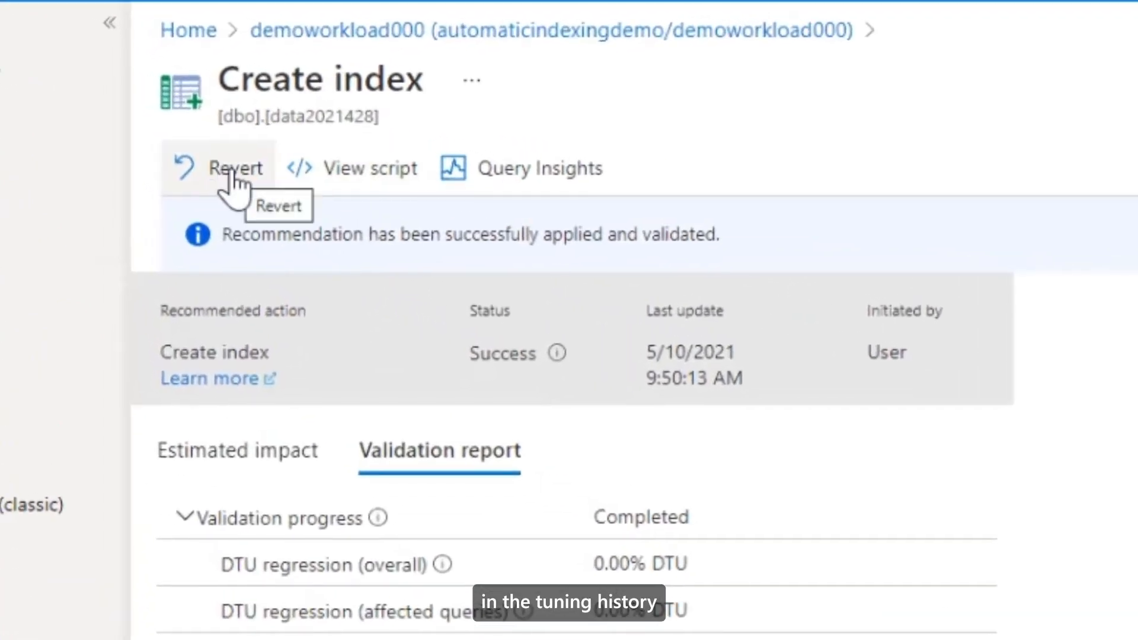
left_click(235, 167)
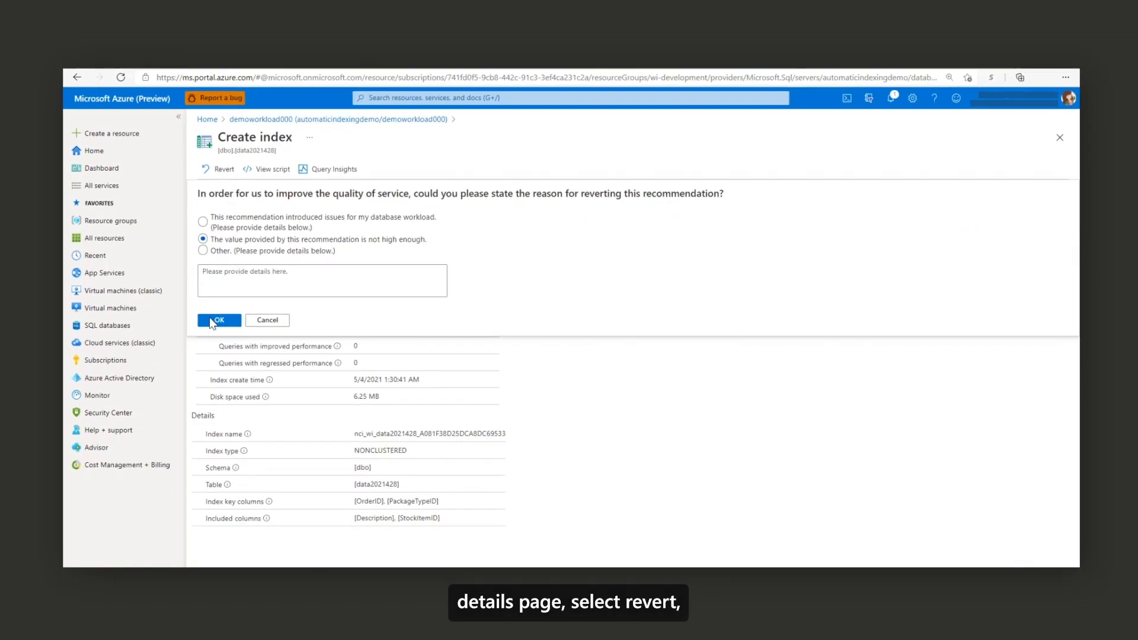
left_click(218, 320)
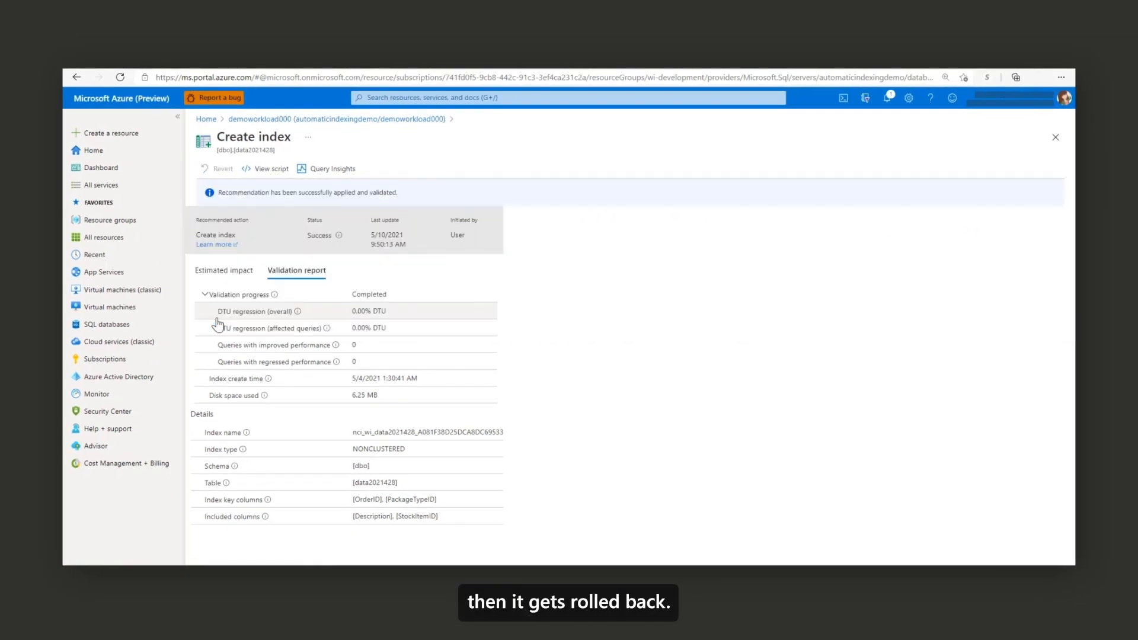
left_click(222, 169)
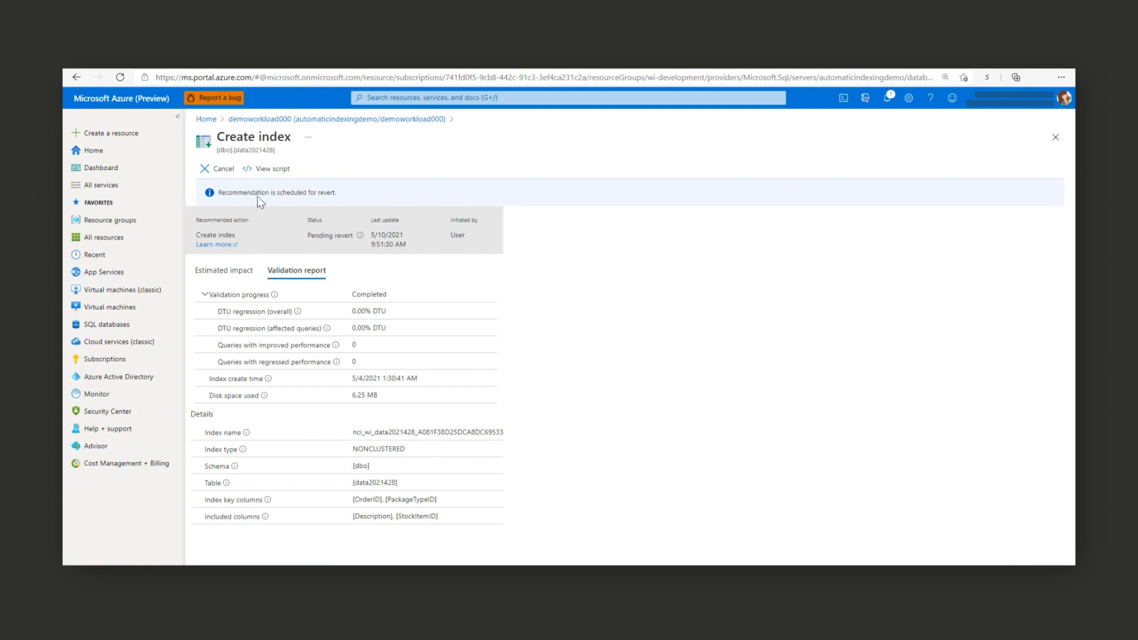
mouse_move(337, 203)
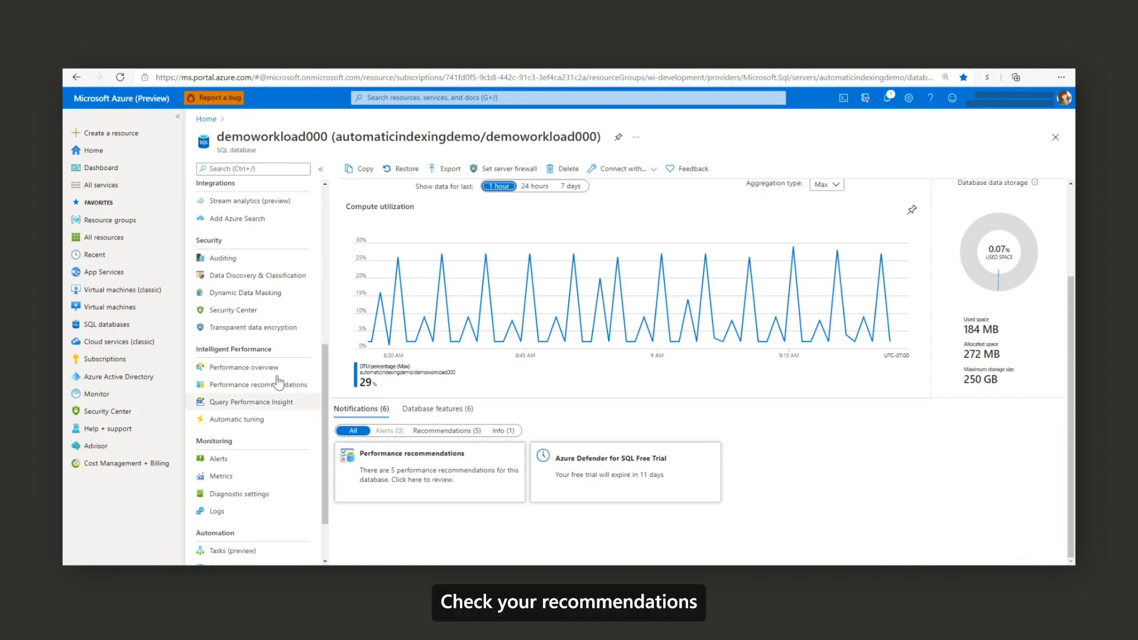
- Show demoworkload000's Performance overview with its compute utilization chart
left_click(243, 366)
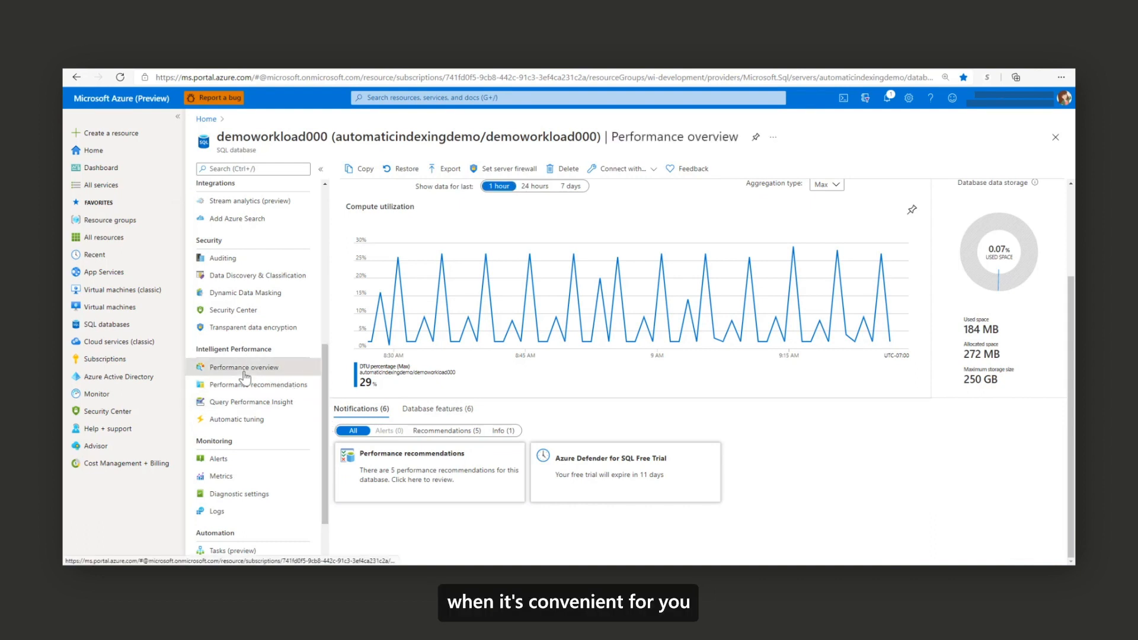